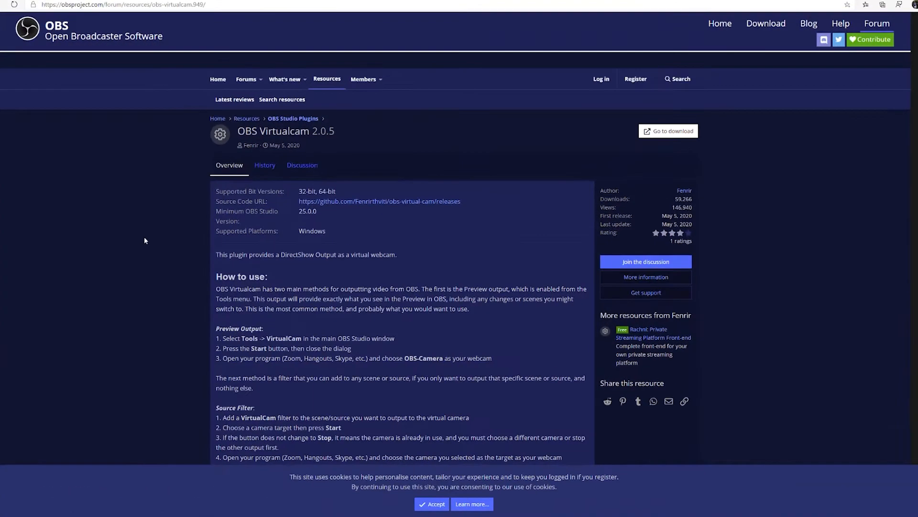
mouse_move(146, 238)
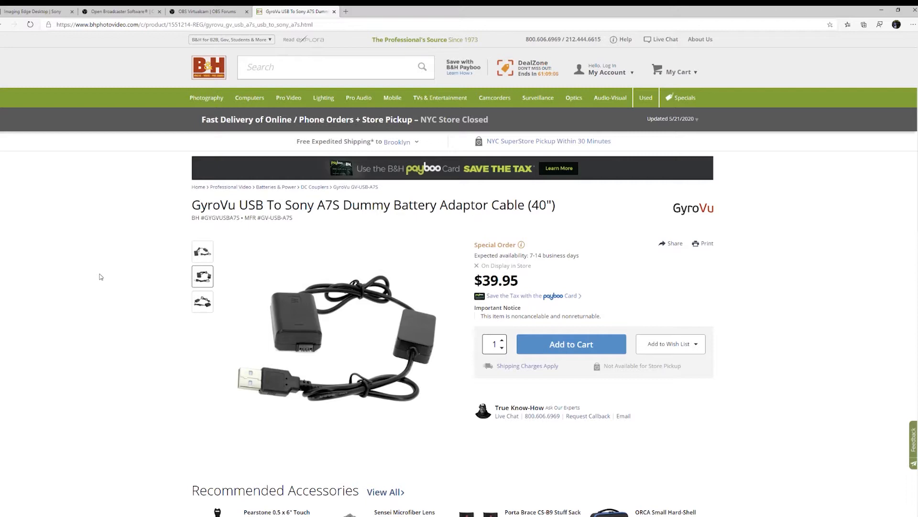
mouse_move(126, 272)
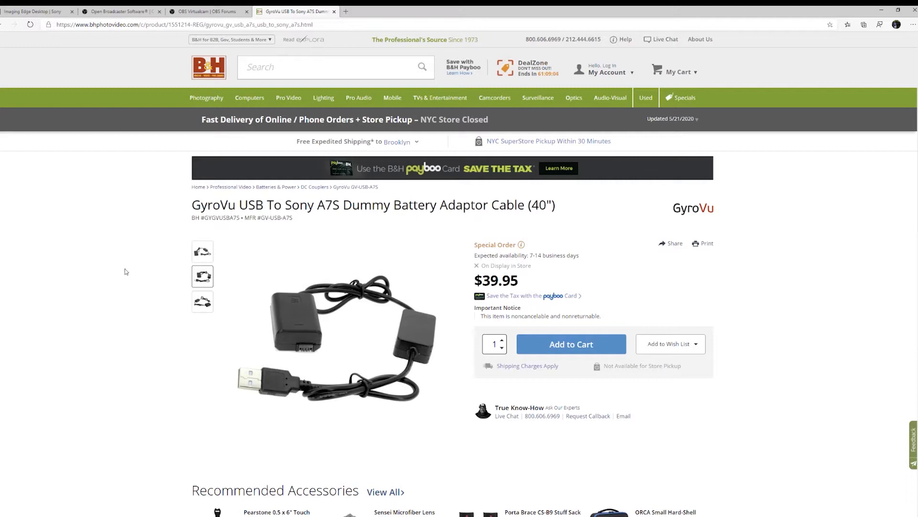
Browse the GyroVu adaptor cable's other product photos on the B&H page
left_click(202, 301)
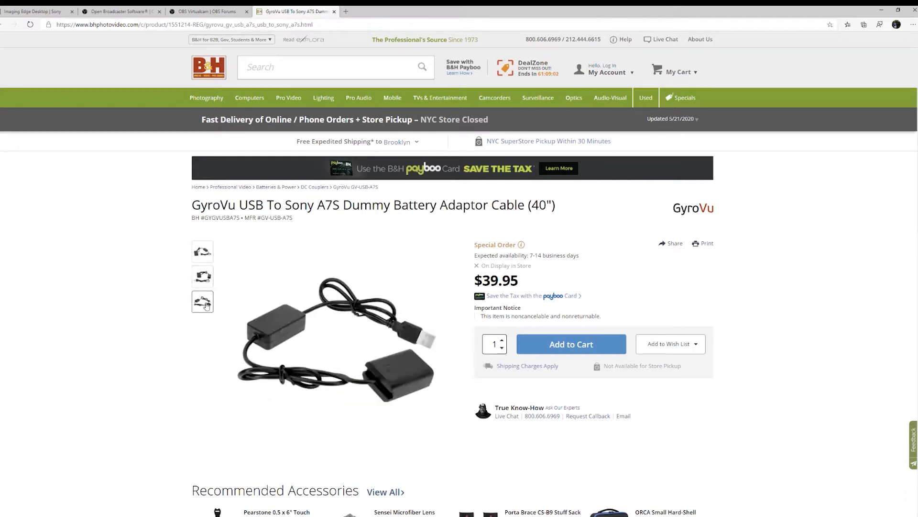
left_click(203, 301)
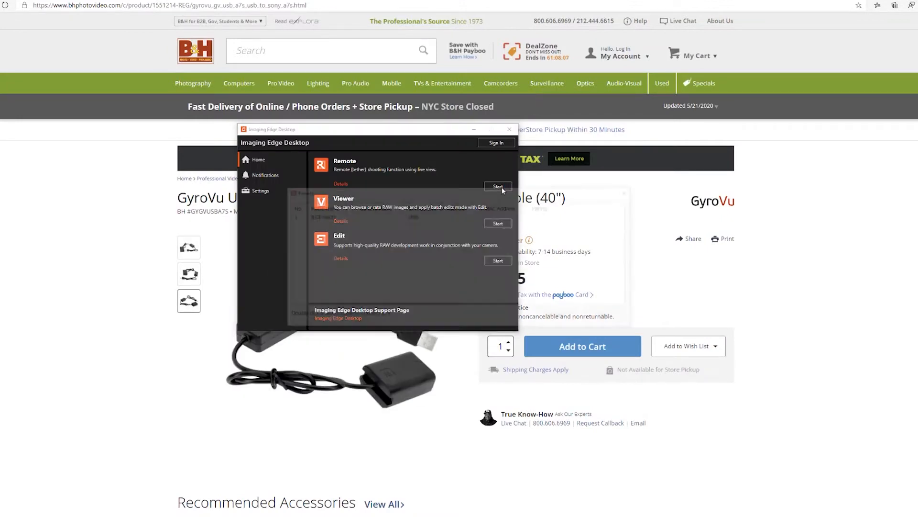
Start Remote and connect to the ILCE-6600 over USB to show its live view
left_click(498, 185)
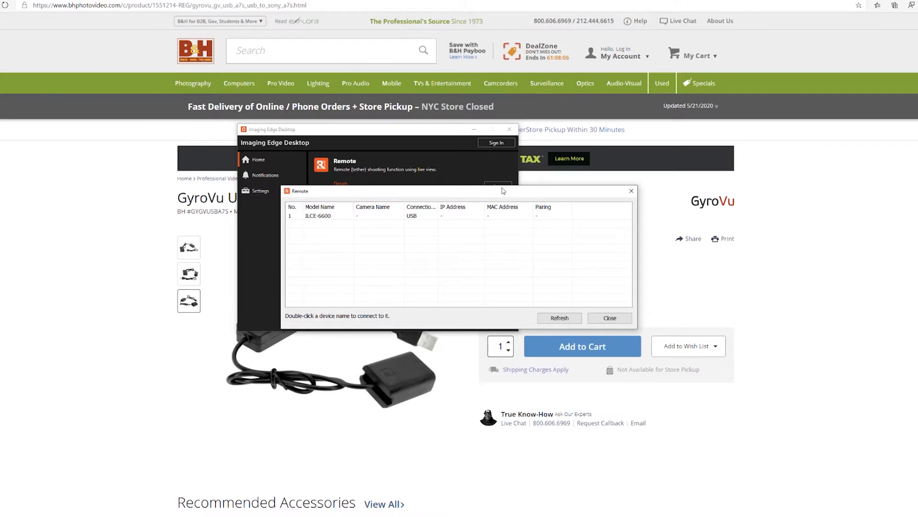
left_click(329, 216)
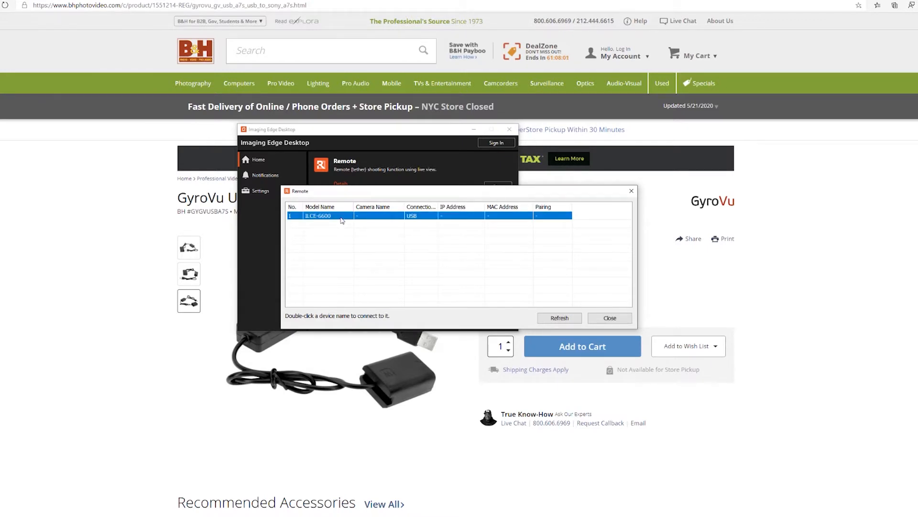
double_click(341, 216)
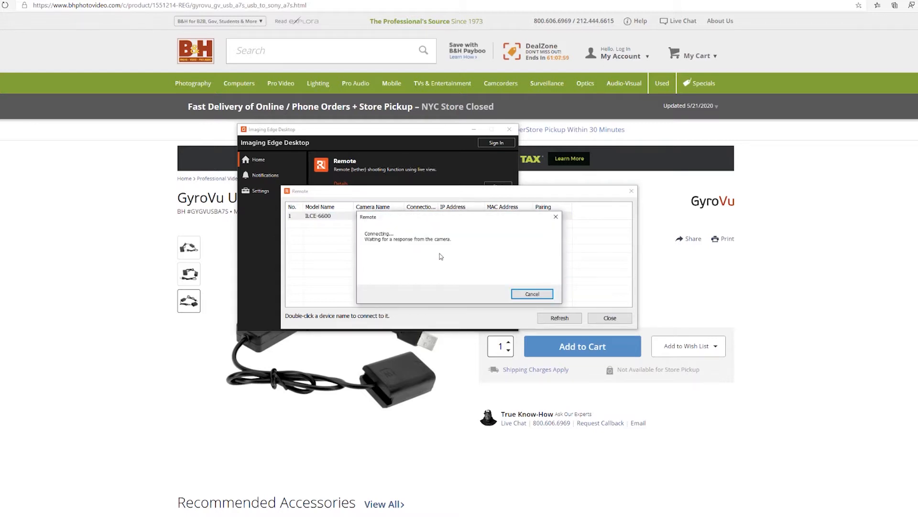
mouse_move(450, 255)
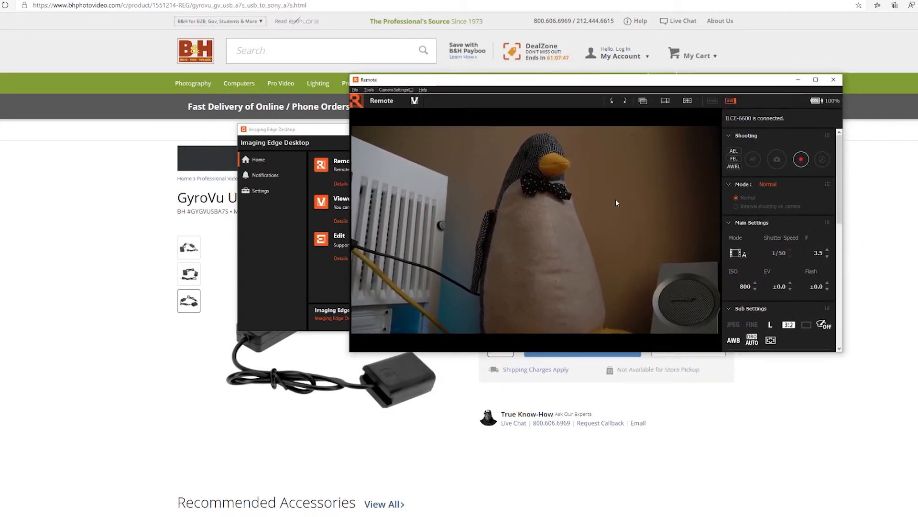
left_click(815, 81)
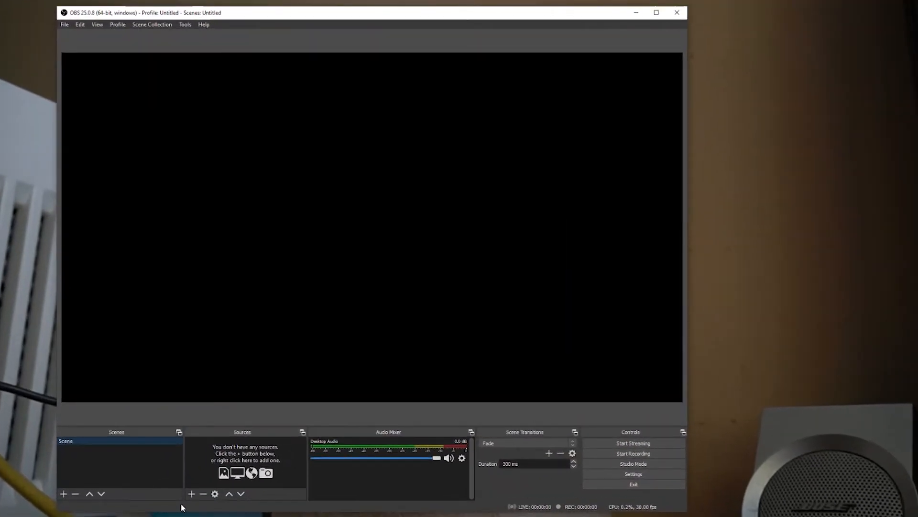
Add a Window Capture source named Sony capturing the [Remote.exe]: Remote window
left_click(191, 494)
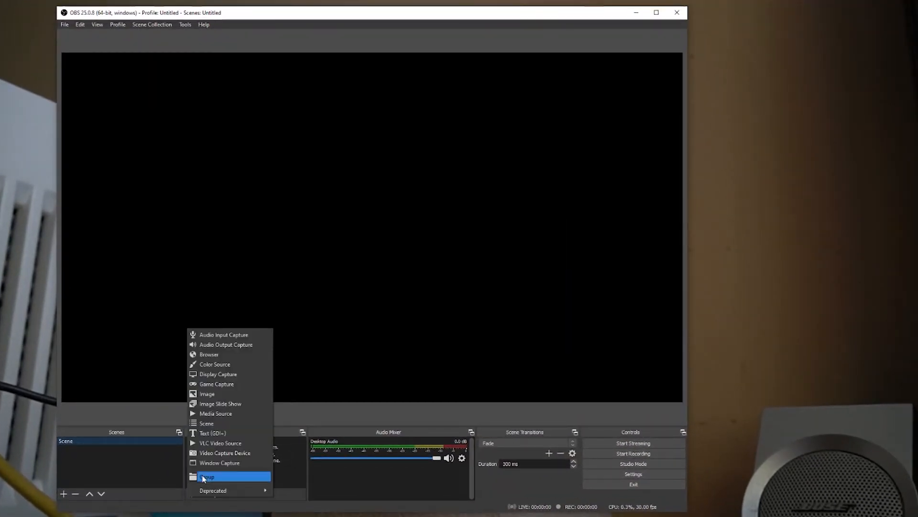
left_click(219, 463)
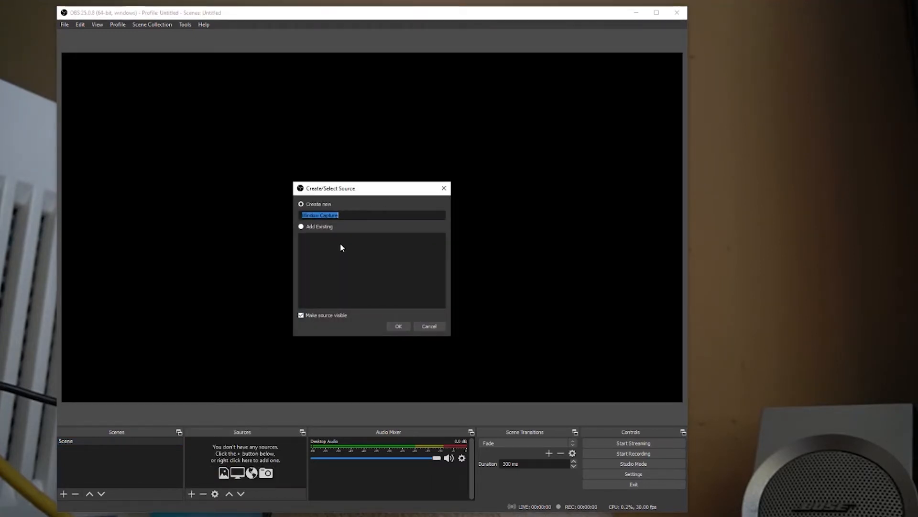
type("Sony")
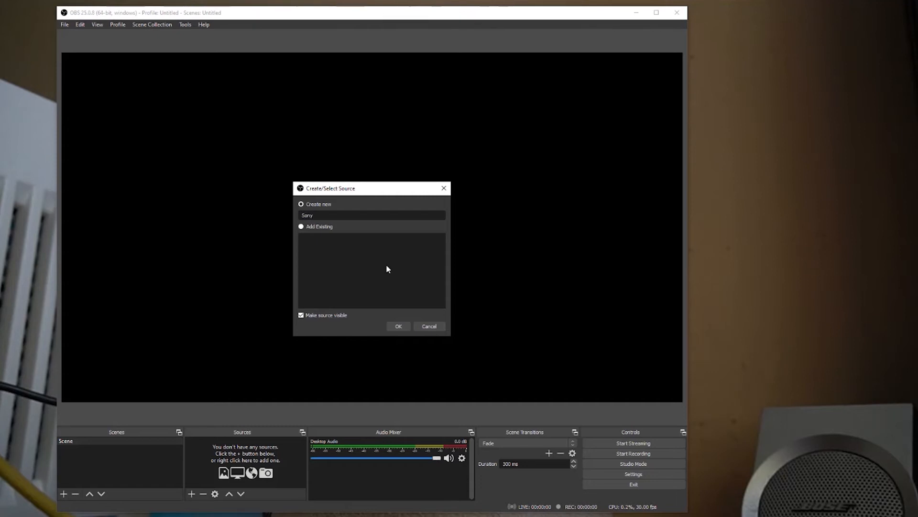
left_click(398, 326)
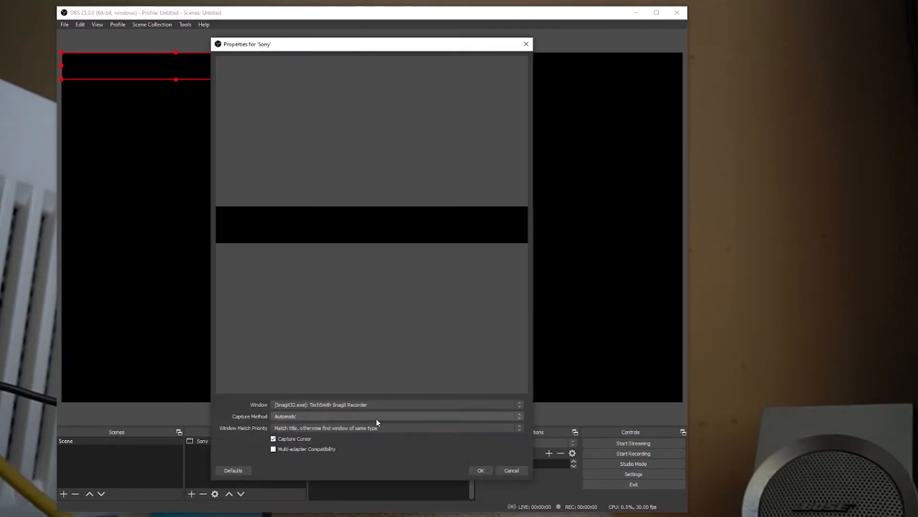
left_click(397, 404)
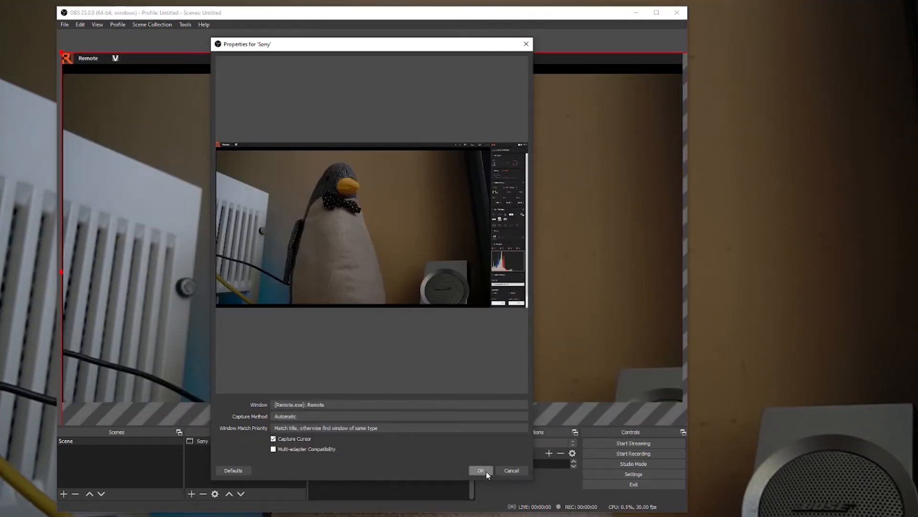
left_click(480, 469)
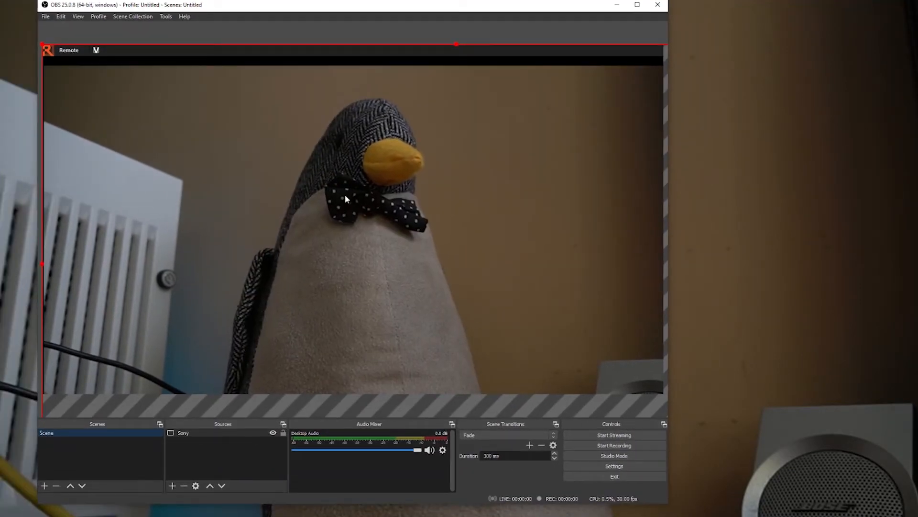
mouse_move(310, 251)
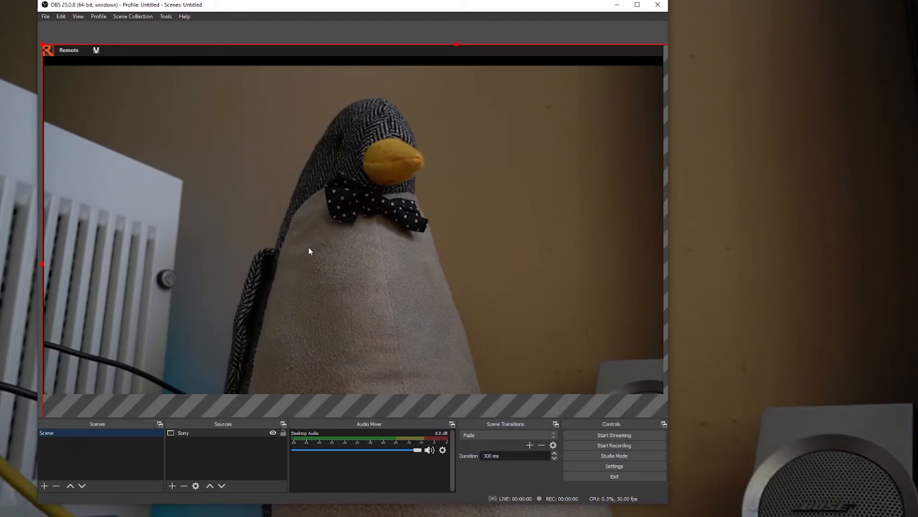
mouse_move(62, 62)
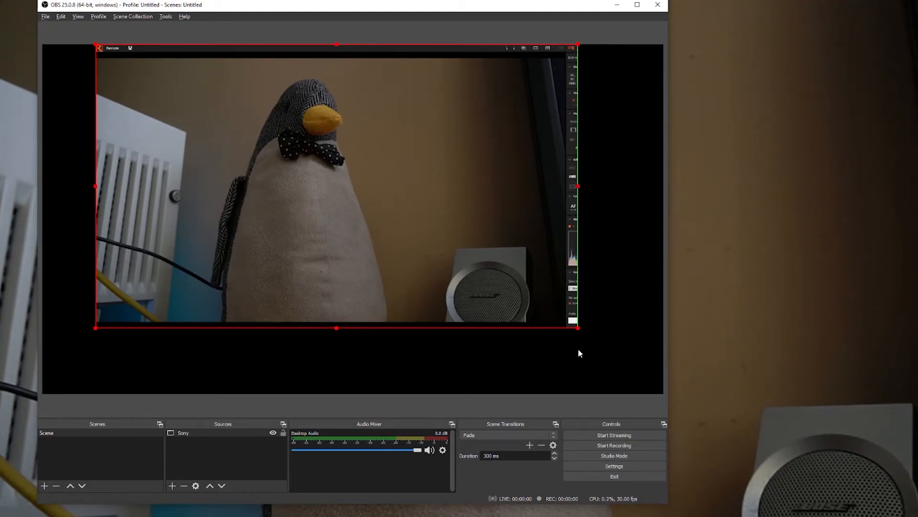
mouse_move(339, 343)
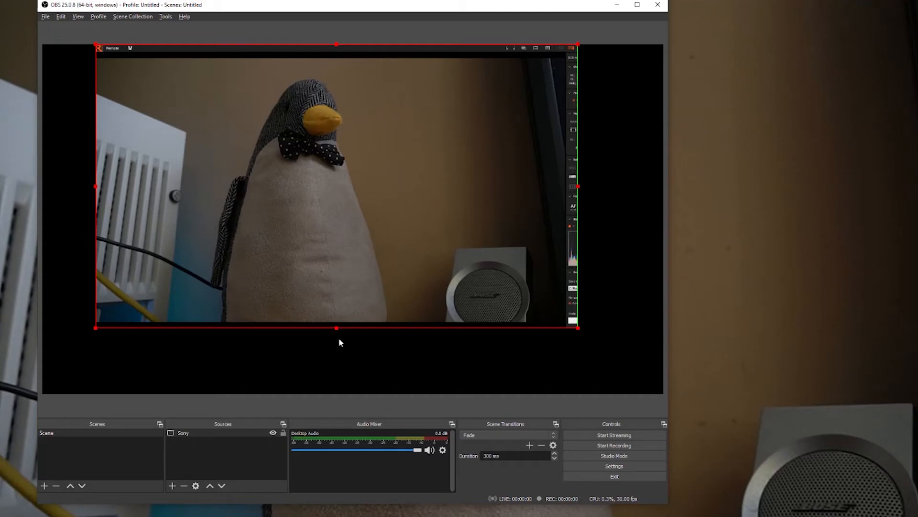
Crop off the Remote interface so the penguin camera image fills the canvas
left_click_drag(576, 327, 568, 327)
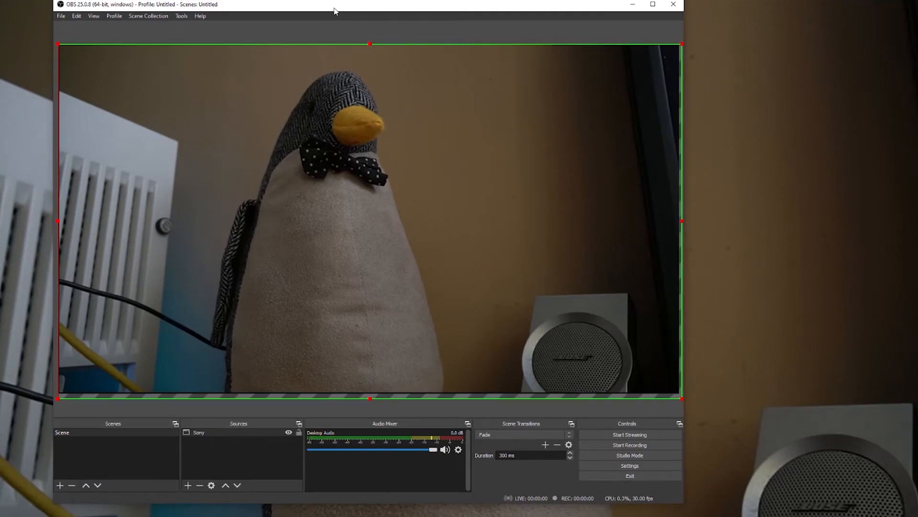
Start the VirtualCam output from the Tools menu and dismiss its dialog
left_click(180, 15)
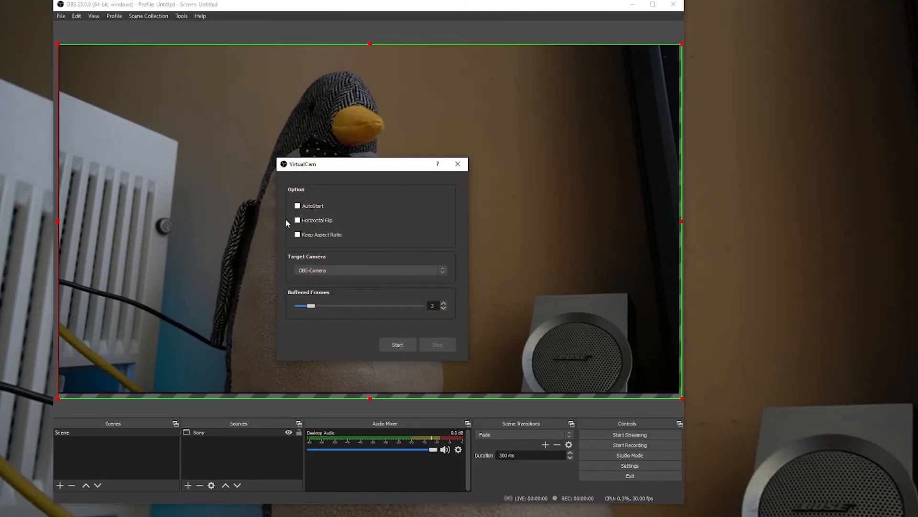
left_click(398, 345)
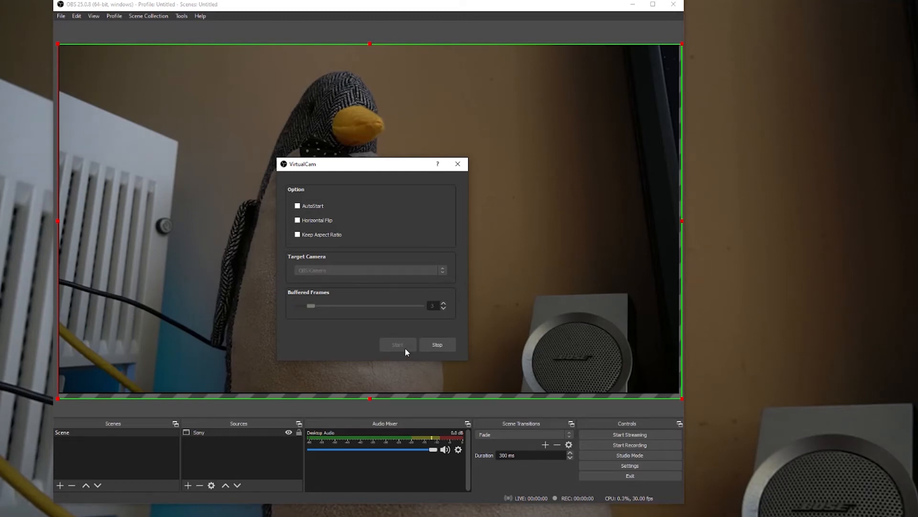
mouse_move(458, 165)
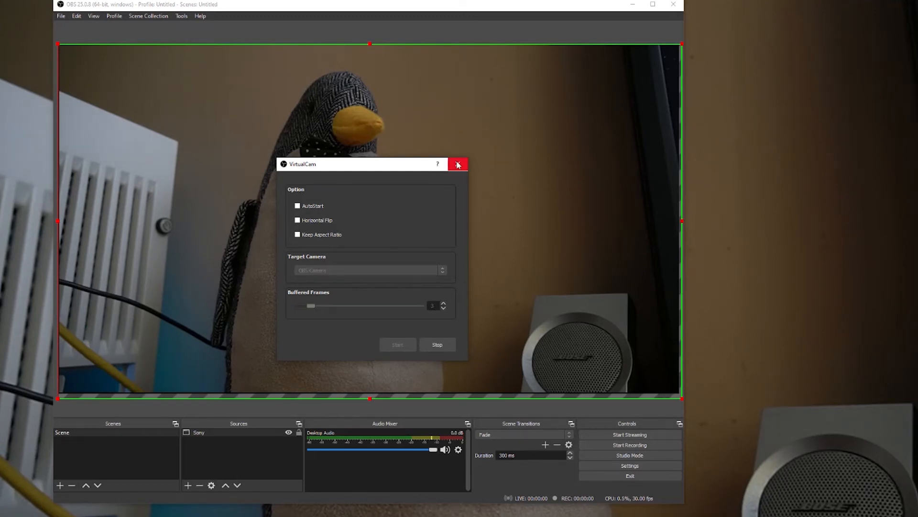
left_click(457, 164)
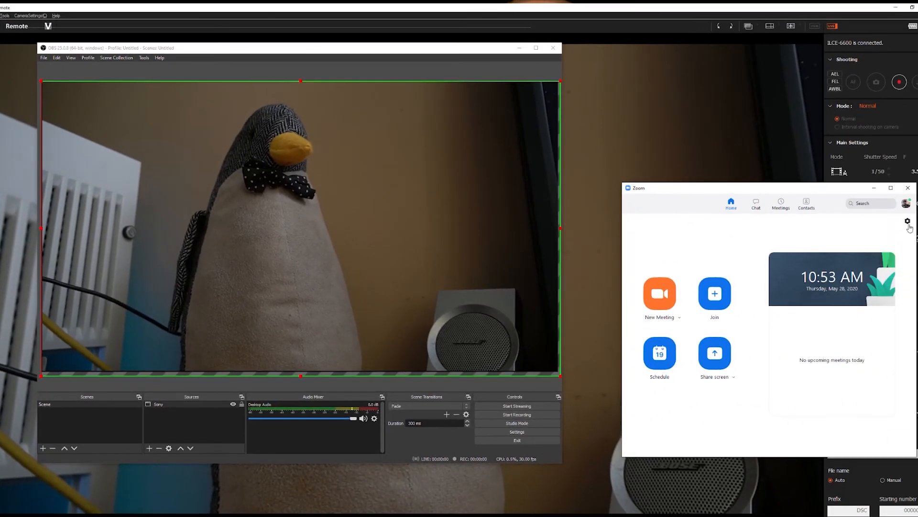
Choose OBS-Camera as Zoom's video camera in Settings, showing the penguin feed
left_click(907, 220)
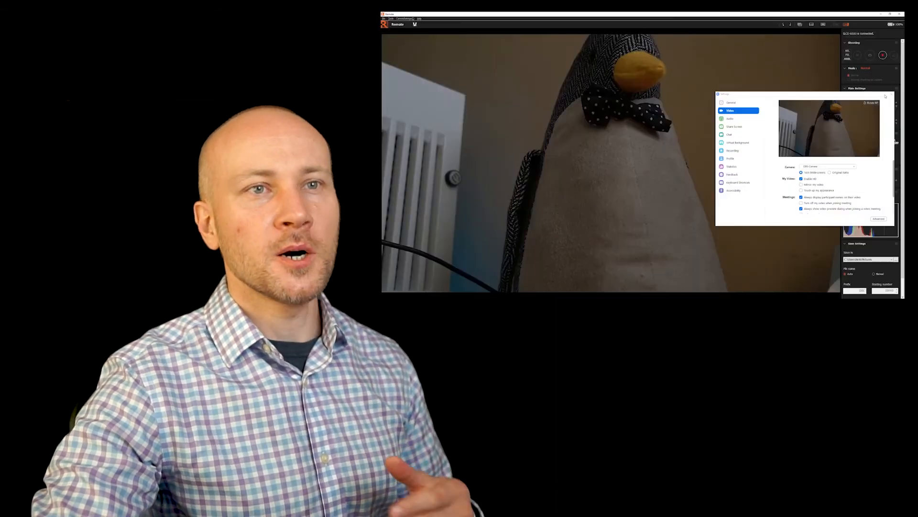
left_click(890, 95)
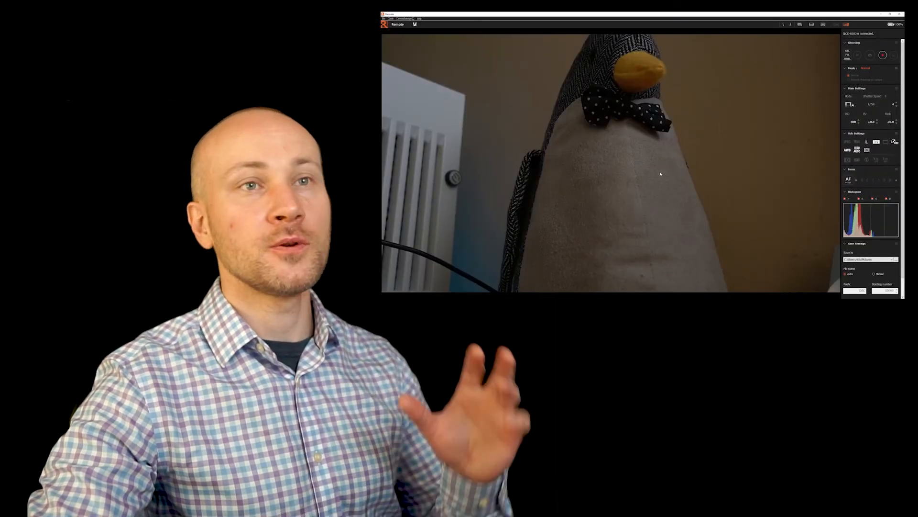